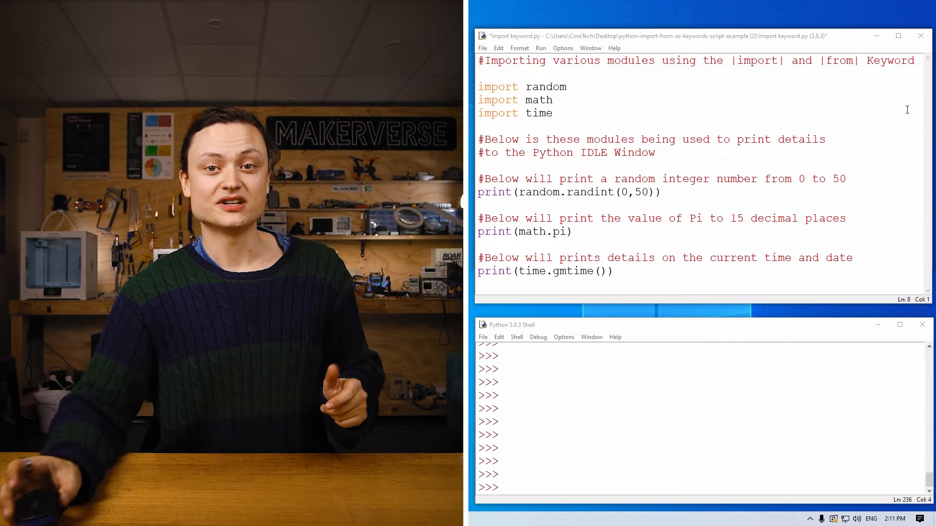
mouse_move(549, 15)
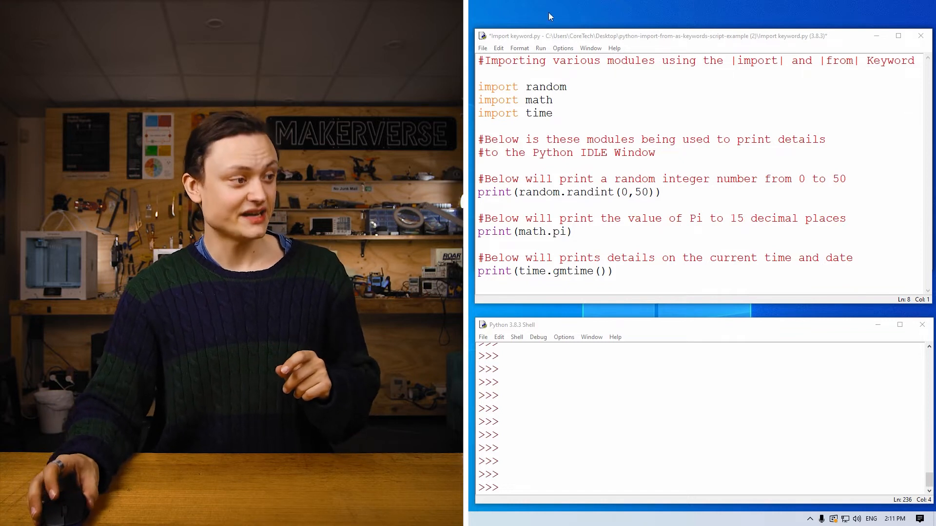
Review the import keyword script, highlighting randint, the random.randint dot and gmtime.
left_click(480, 125)
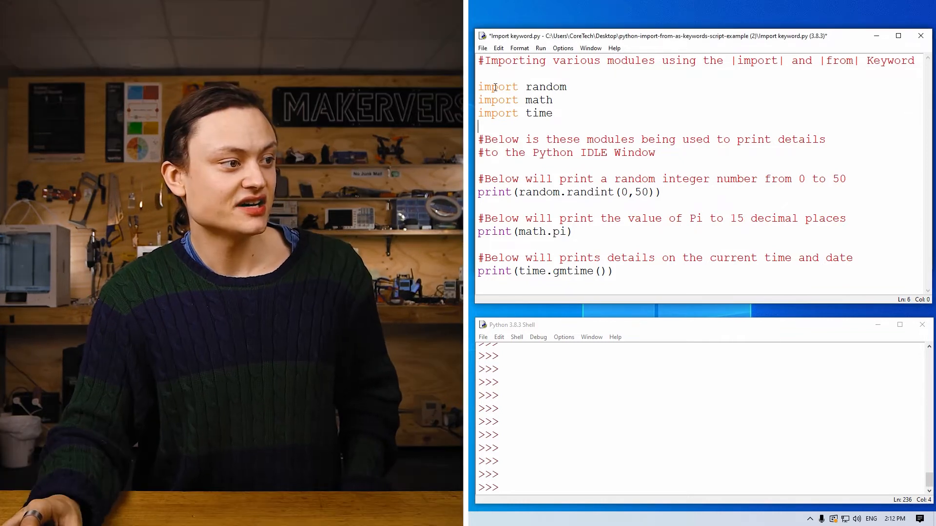
left_click(526, 113)
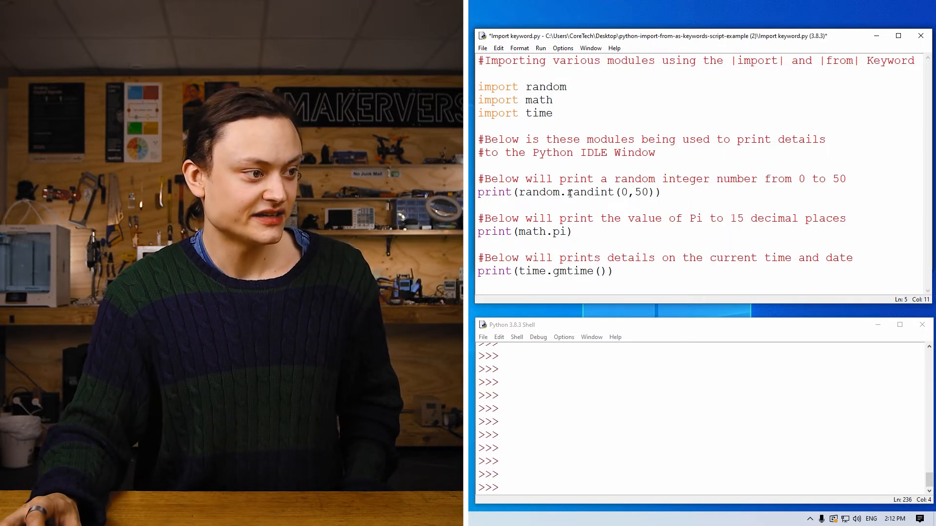
double_click(591, 192)
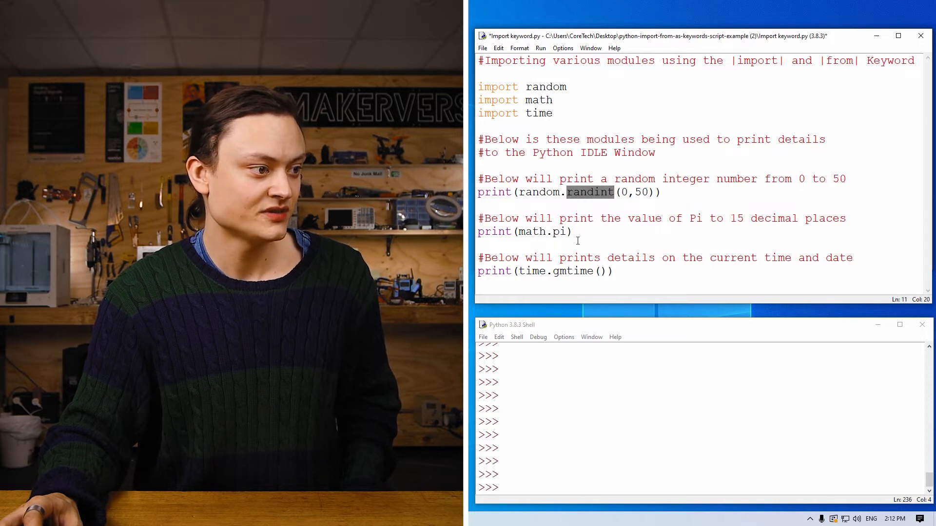
left_click(556, 271)
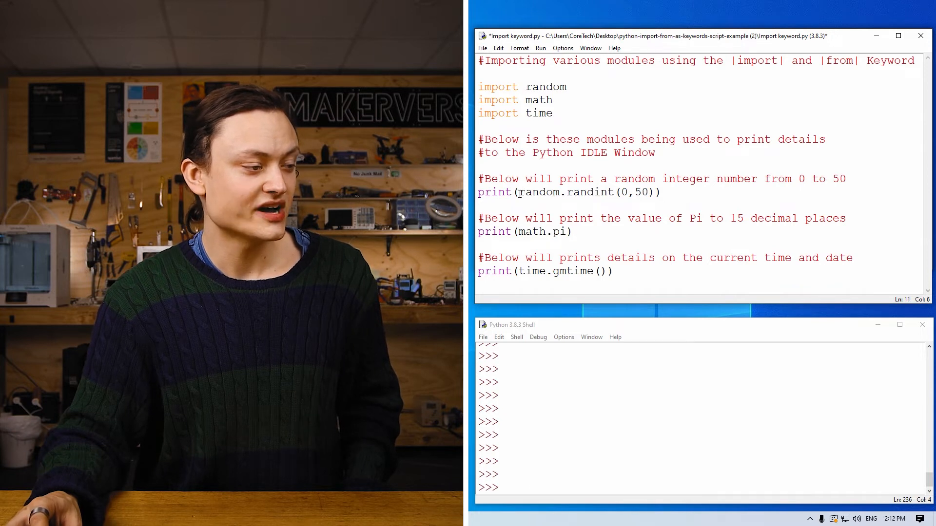
double_click(539, 192)
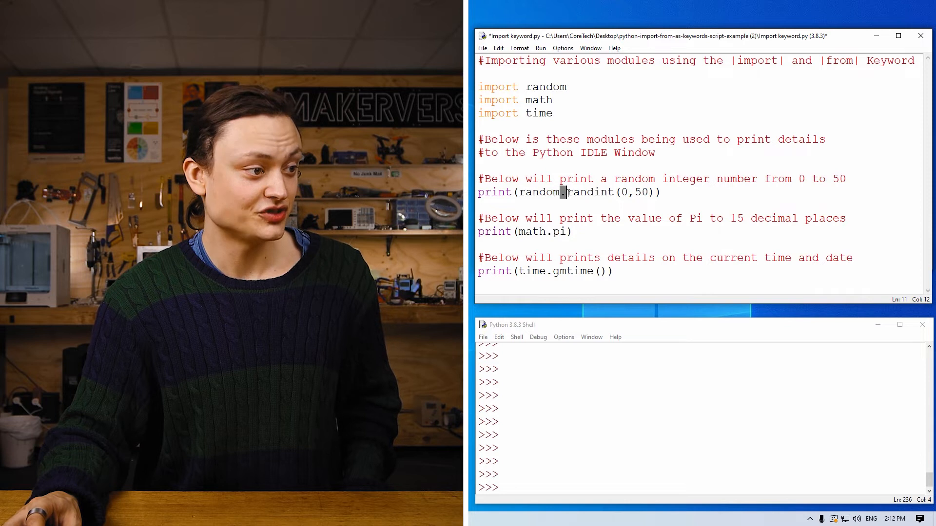
double_click(589, 192)
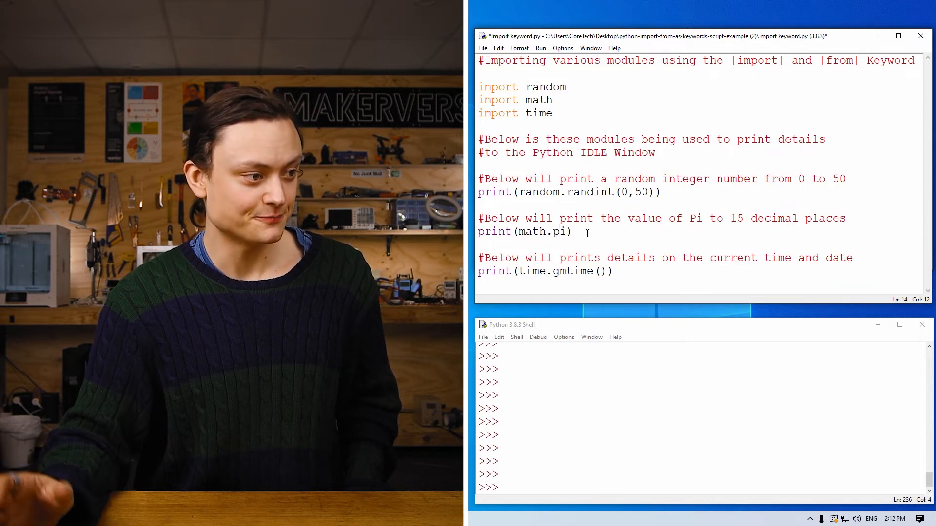
double_click(573, 271)
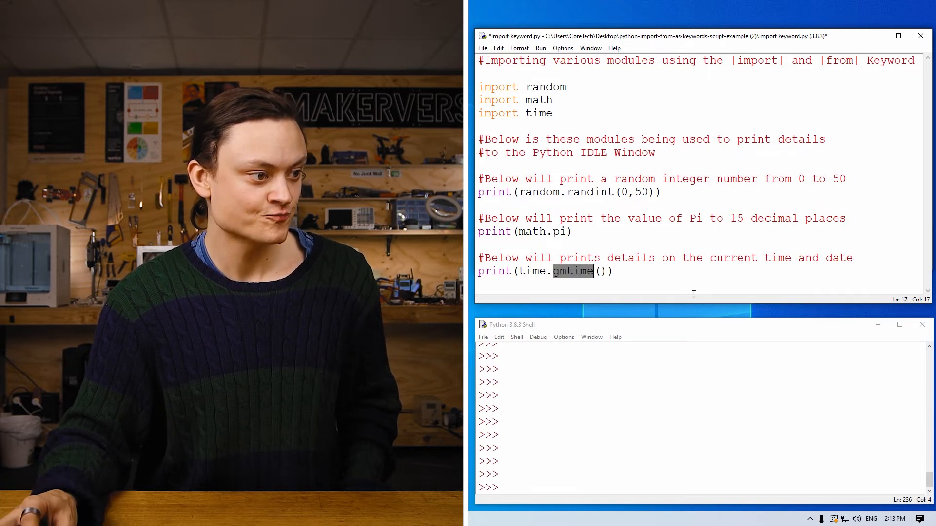
key("Return")
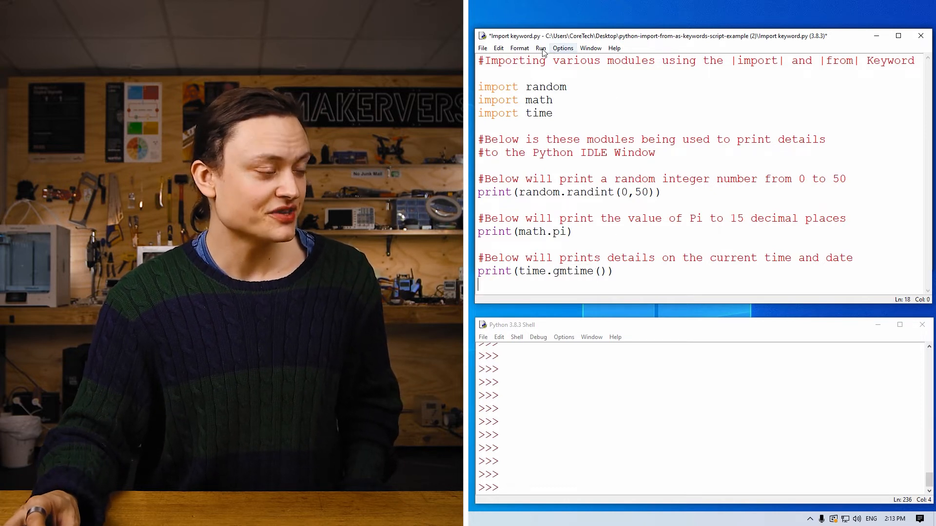
Run the import keyword script, confirming the save prompt so output goes to the shell.
left_click(539, 48)
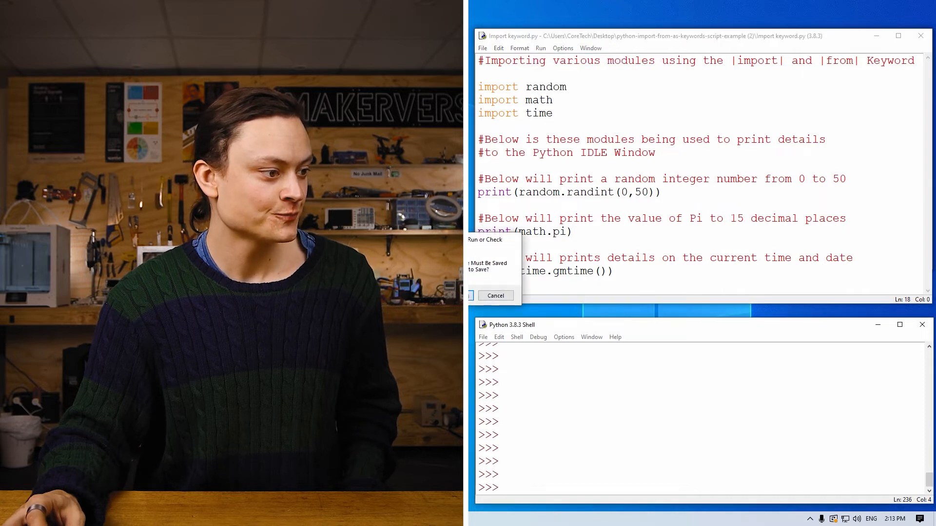
left_click(470, 295)
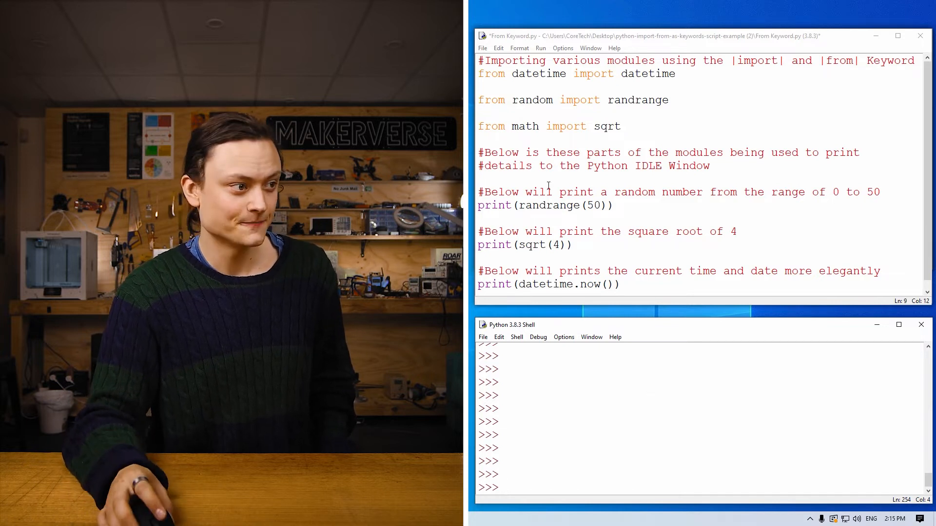
double_click(492, 73)
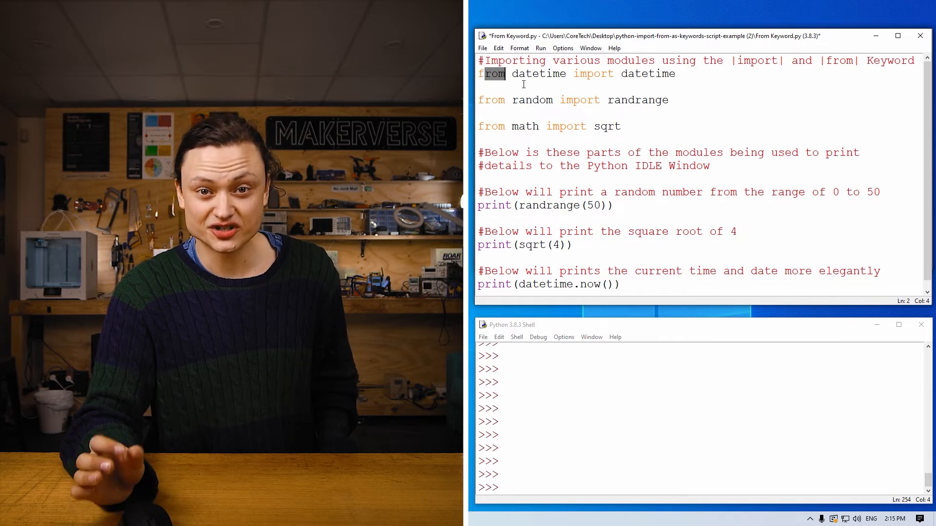
double_click(593, 74)
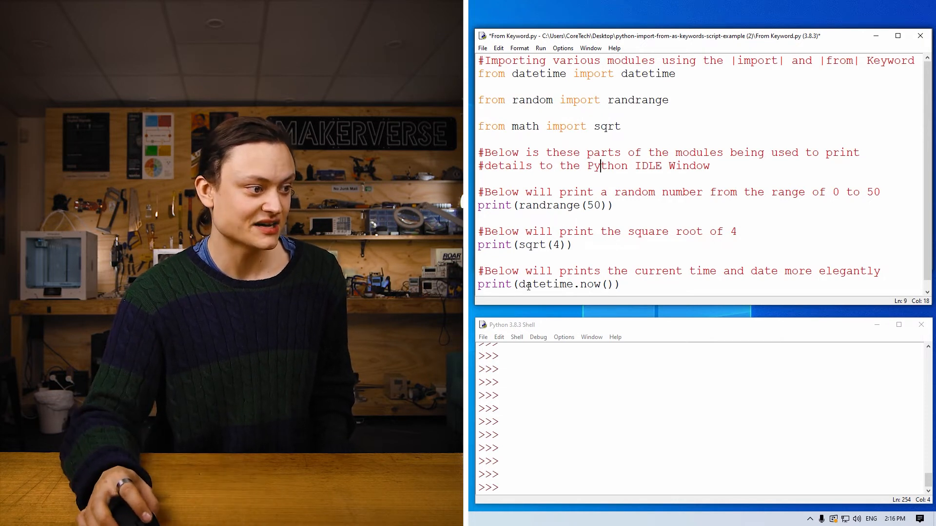
left_click(539, 48)
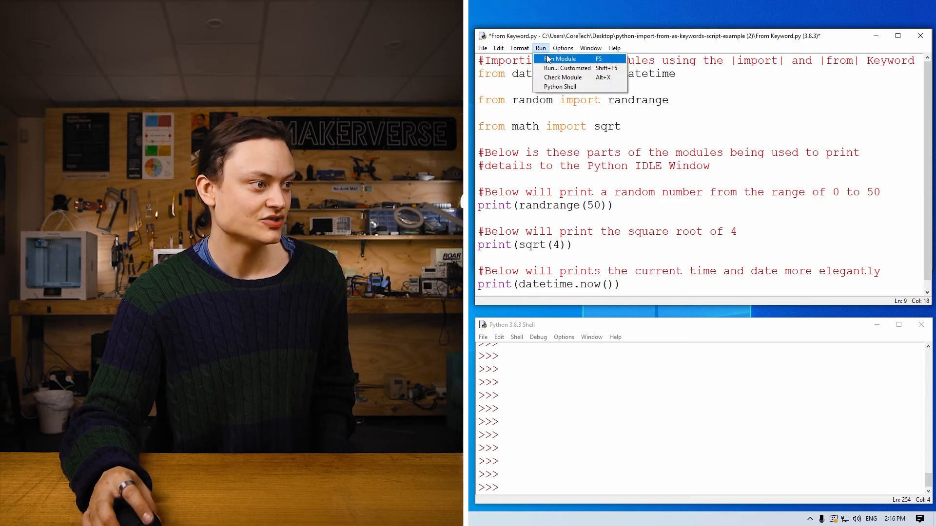
Run From Keyword.py so its datetime, randrange and sqrt output prints in the shell.
left_click(560, 58)
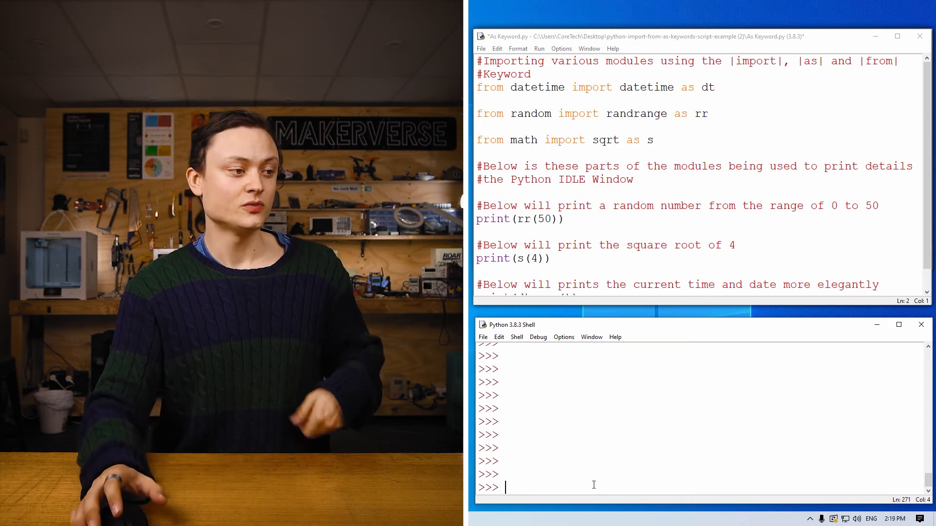
Run As Keyword.py printing 36, 2.0 and the current date, then highlight the dt alias.
left_click(538, 48)
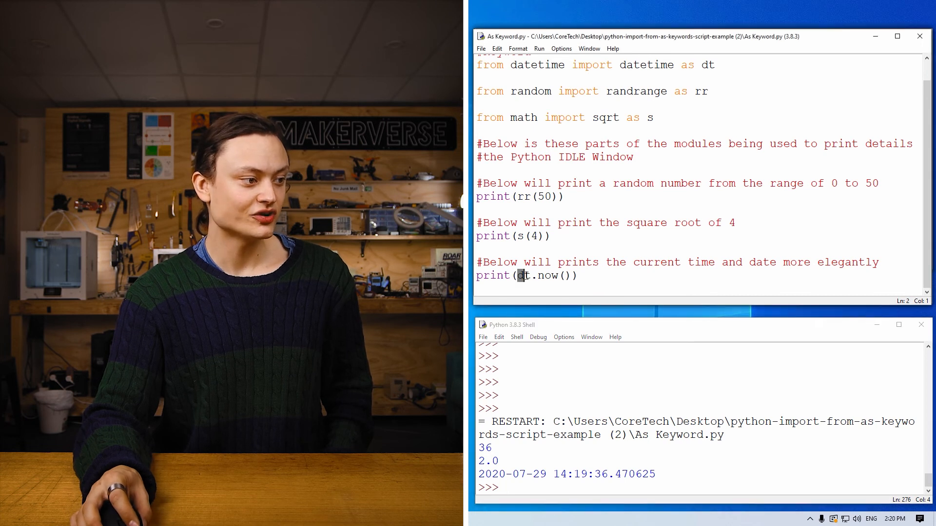
double_click(523, 275)
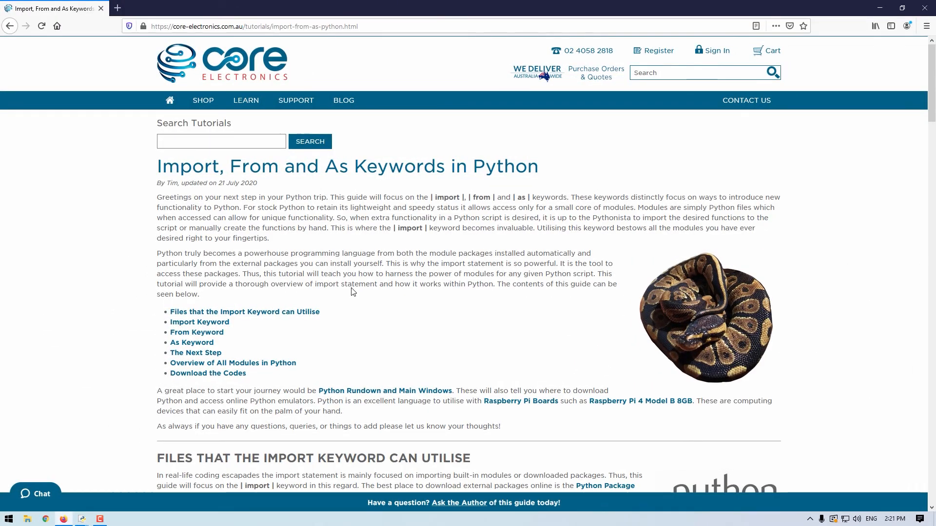
Scroll the Core Electronics tutorial down to its Overview of All Modules section.
scroll("down", 3)
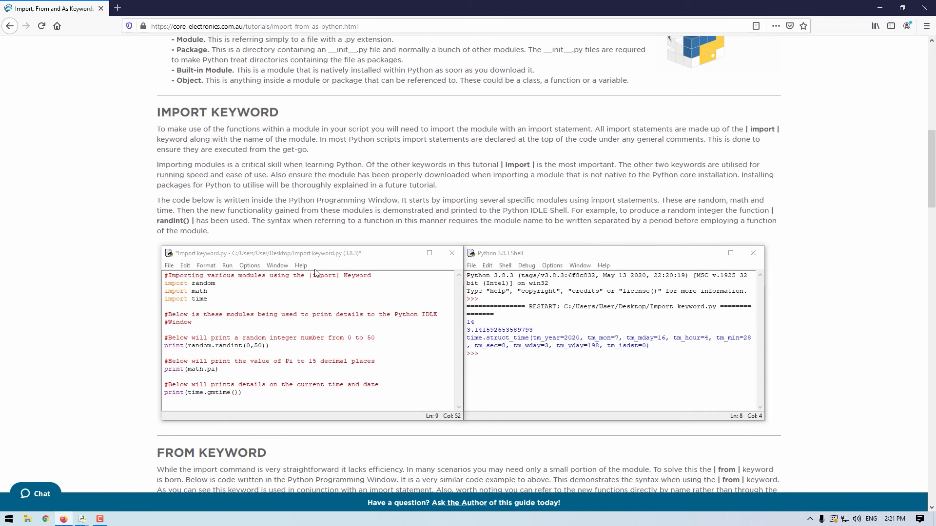
scroll("down", 3)
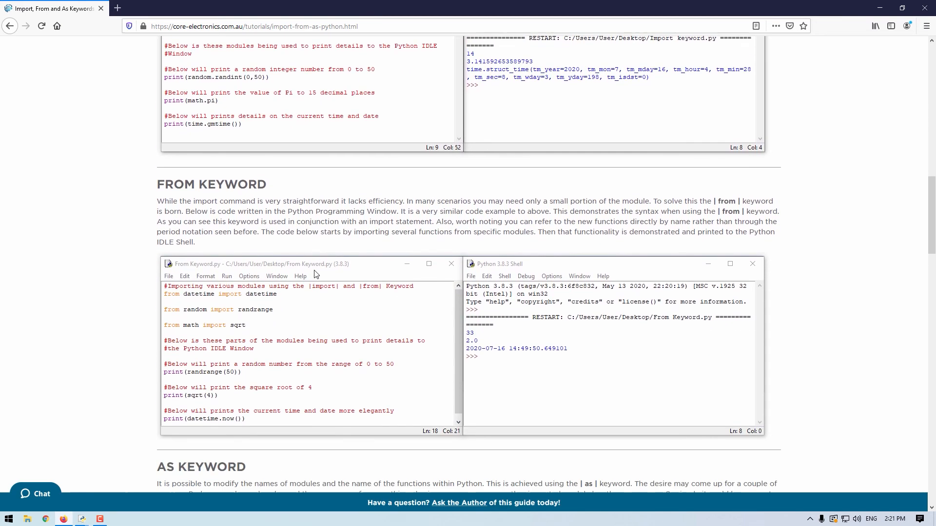
scroll("down", 3)
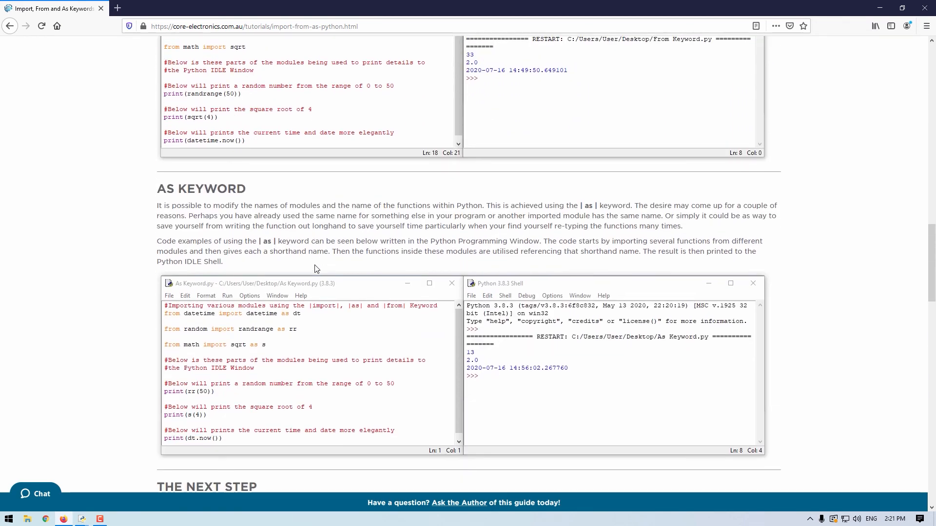
scroll("down", 3)
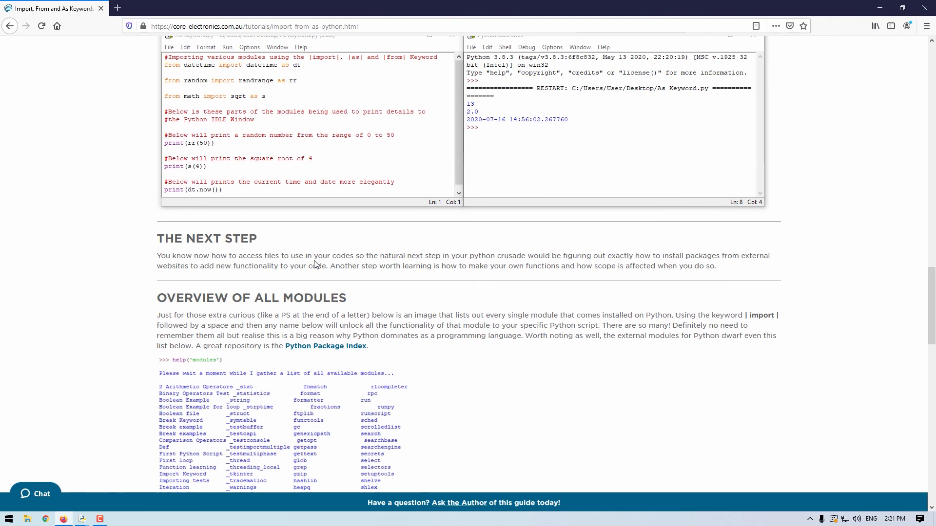
scroll("down", 3)
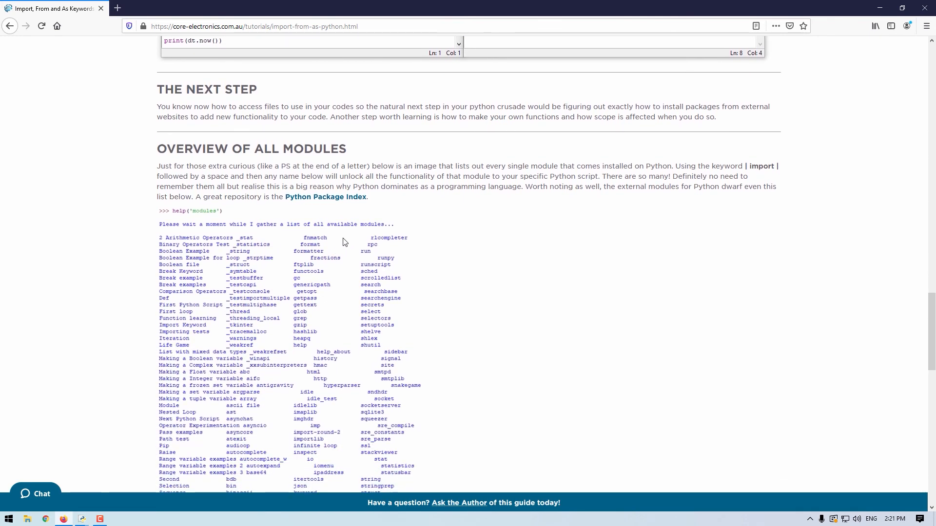
mouse_move(346, 238)
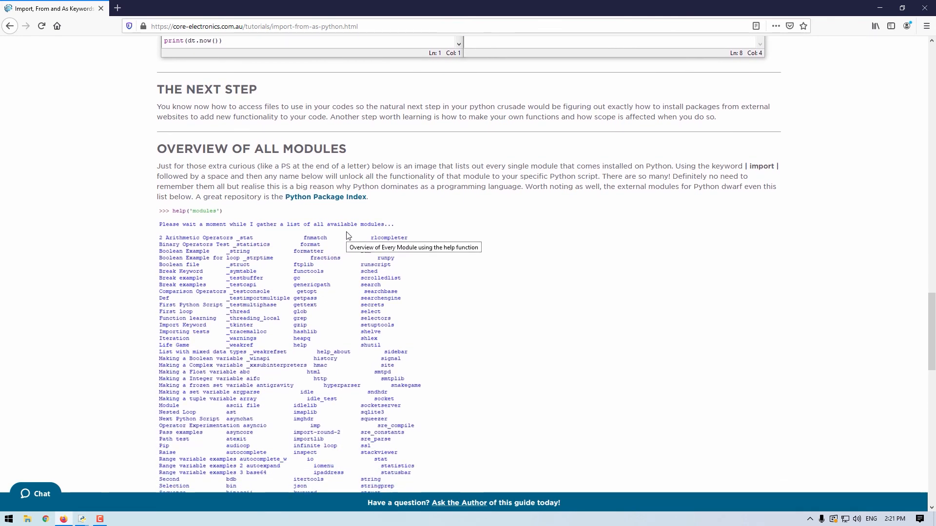
scroll("down", 3)
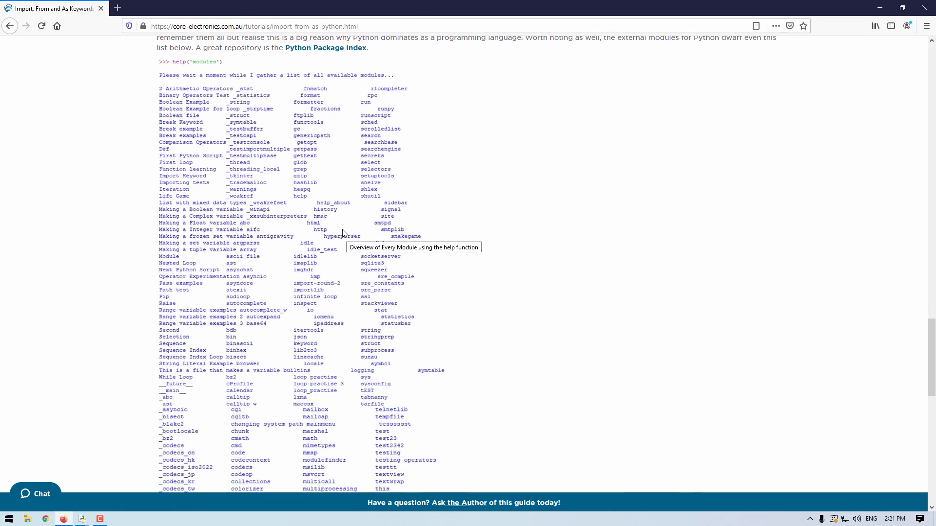
scroll("down", 3)
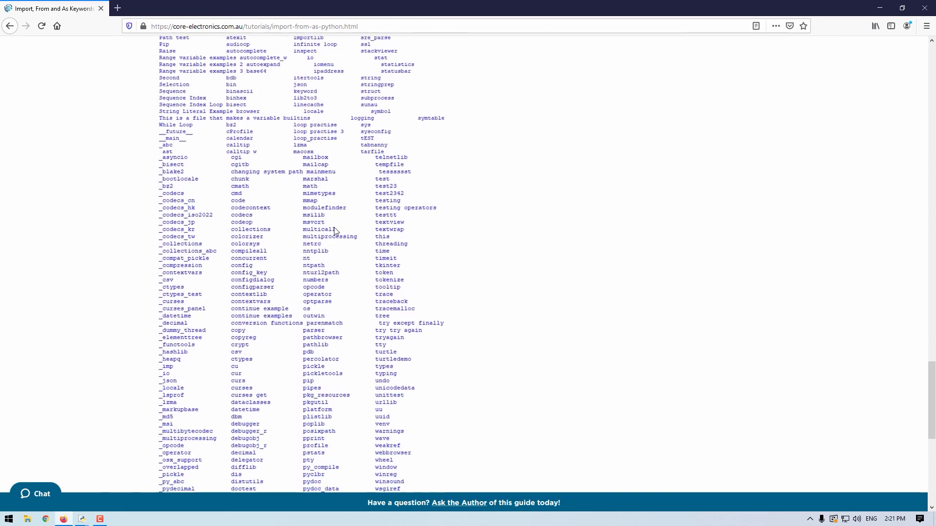
scroll("down", 3)
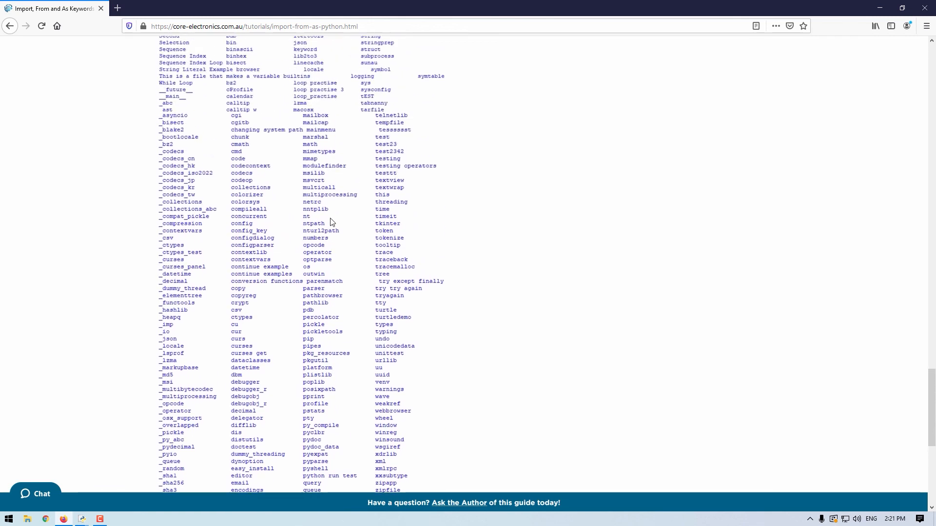
scroll("up", 3)
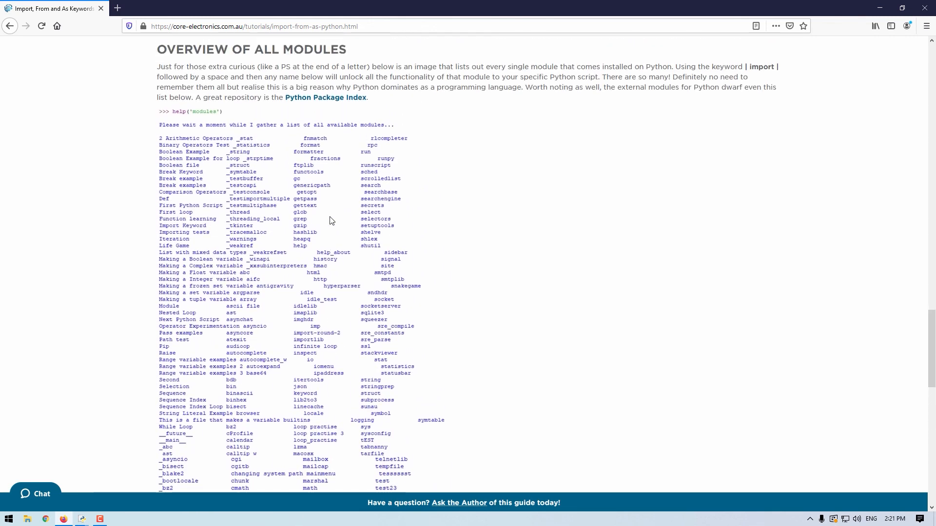
mouse_move(155, 112)
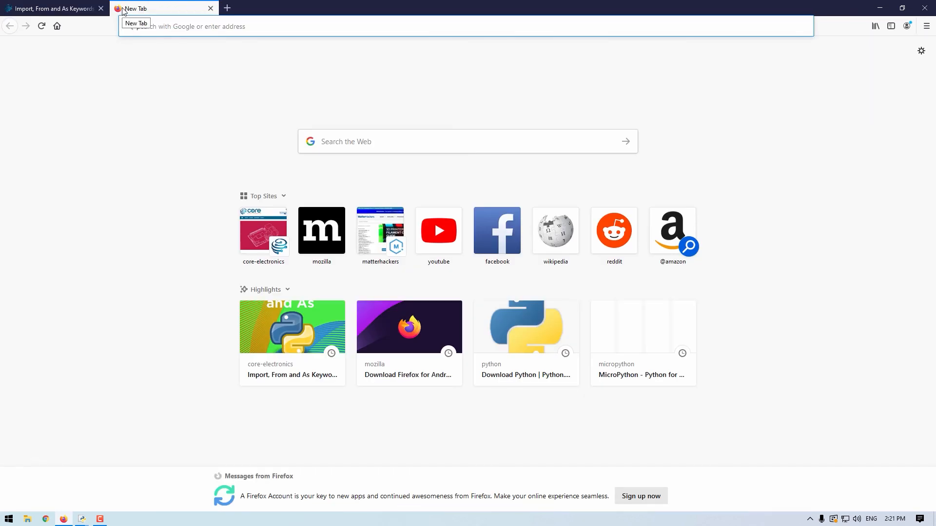
Search 'python package' and open the PyPI · The Python Package Index result at pypi.org.
type("python packa")
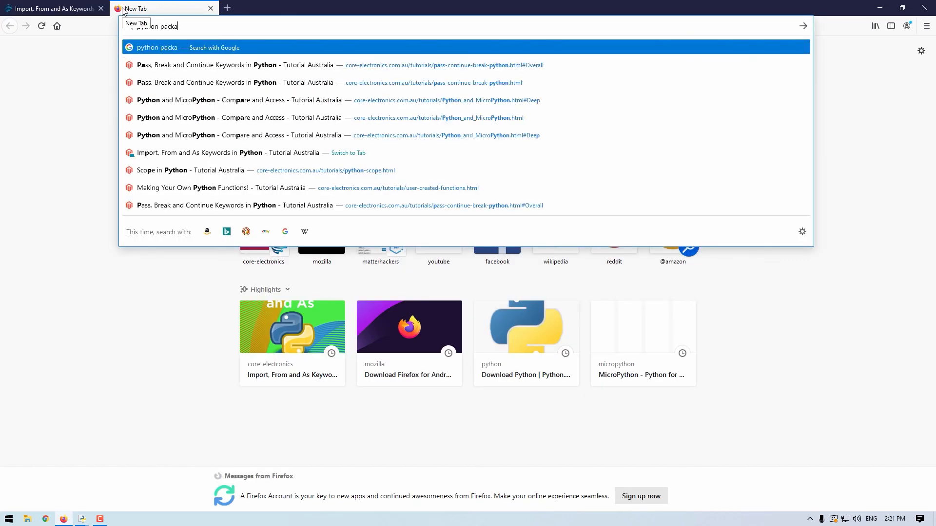
type("ge")
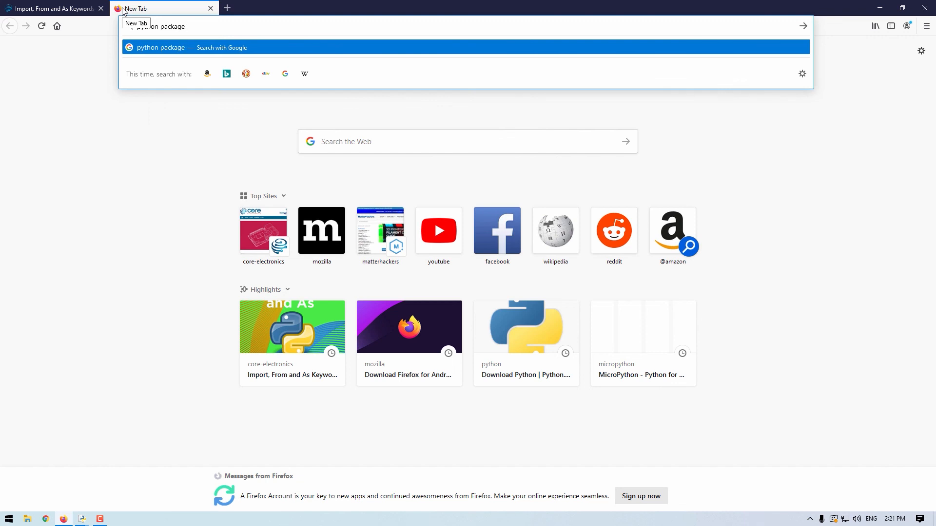
key("Return")
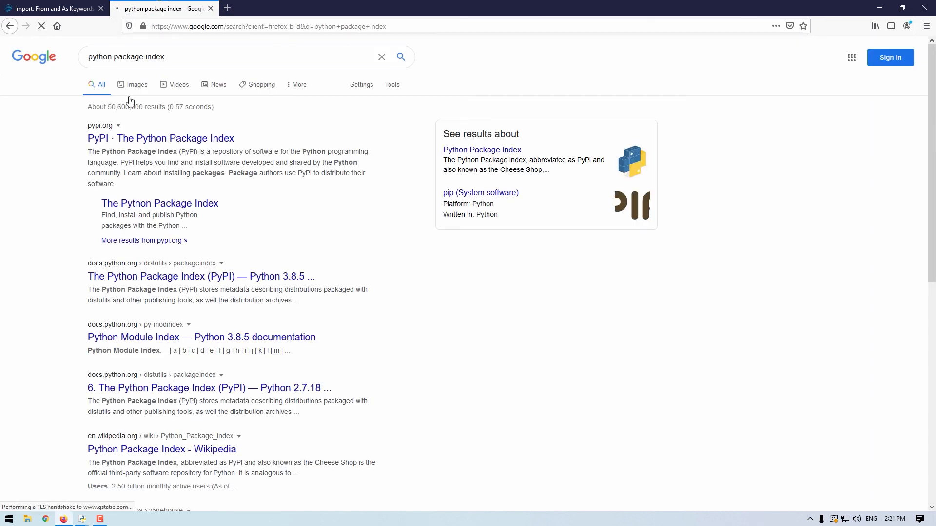
left_click(160, 138)
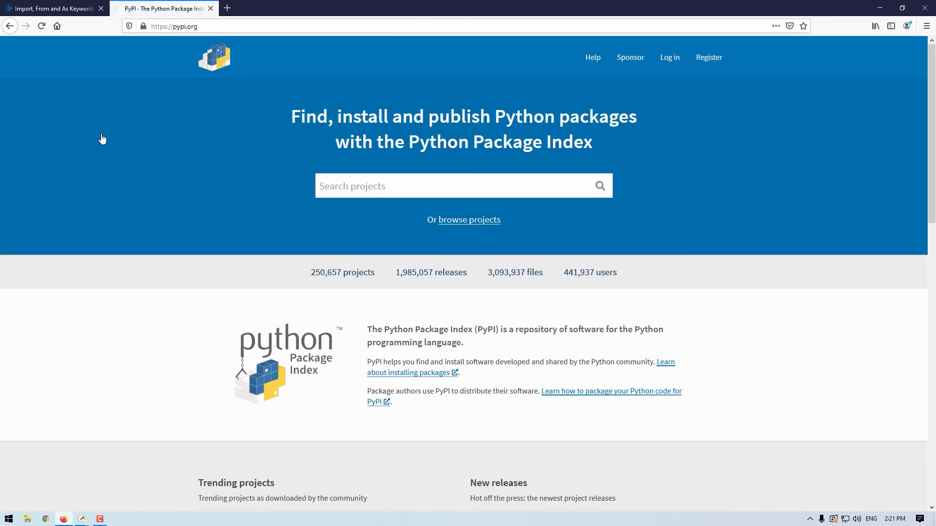